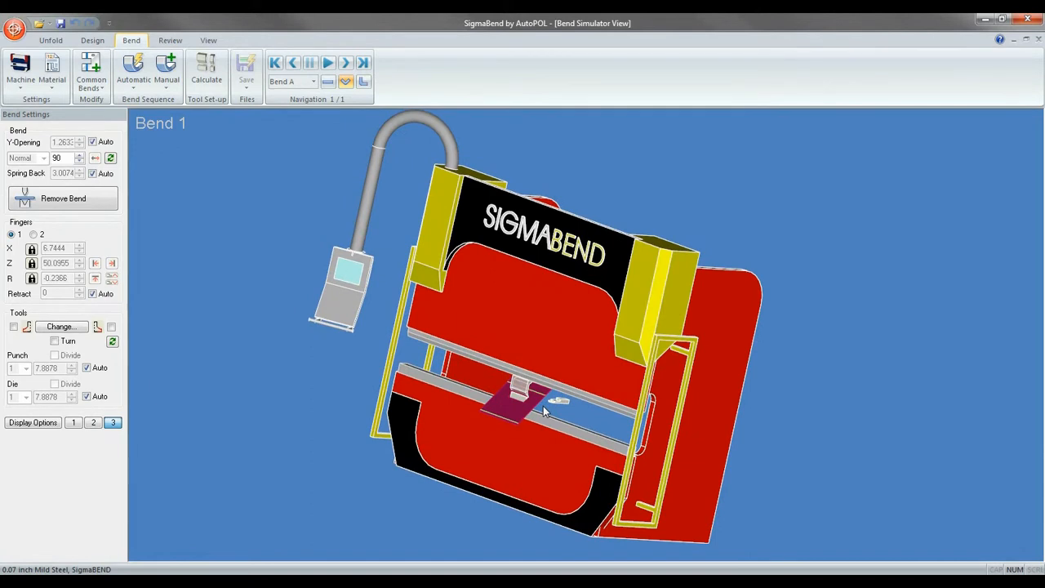
mouse_move(548, 416)
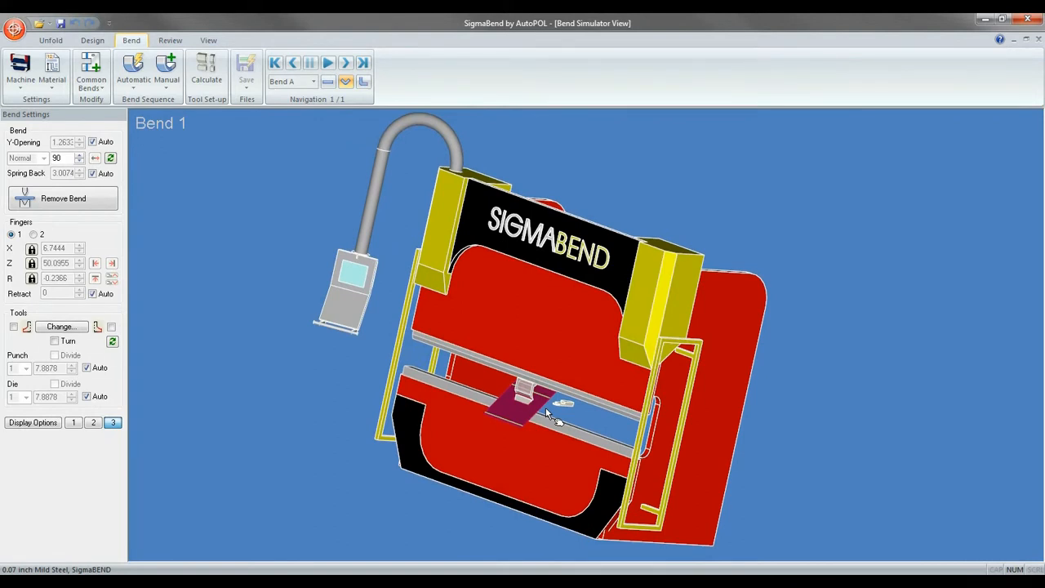
Use Zoom Extents from the viewport context menu to fit the whole press brake in view.
right_click(555, 411)
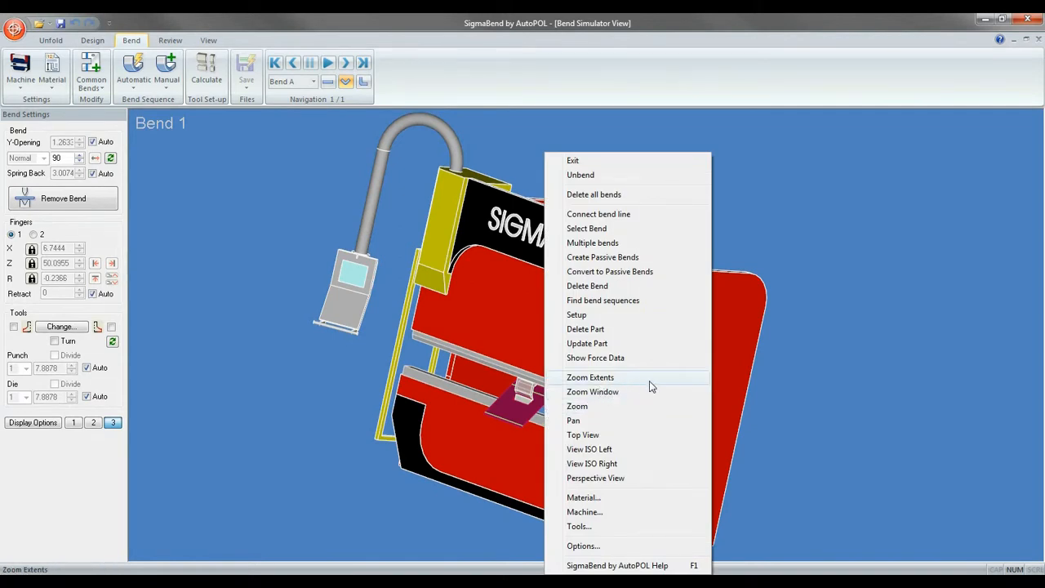
mouse_move(735, 385)
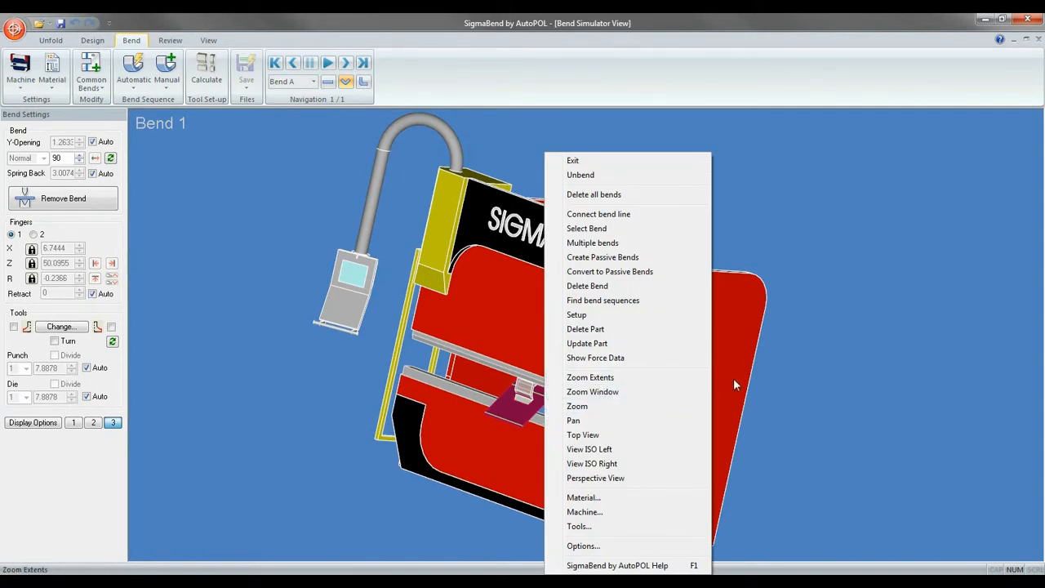
click(589, 376)
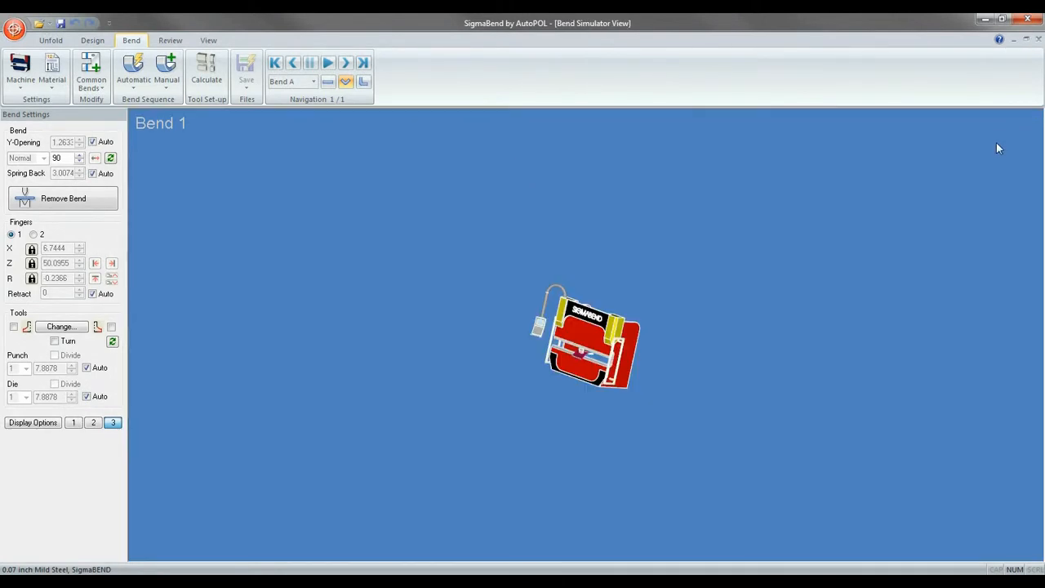
Switch to the Unfold workspace listing the part's sketch contours and static bends.
click(245, 73)
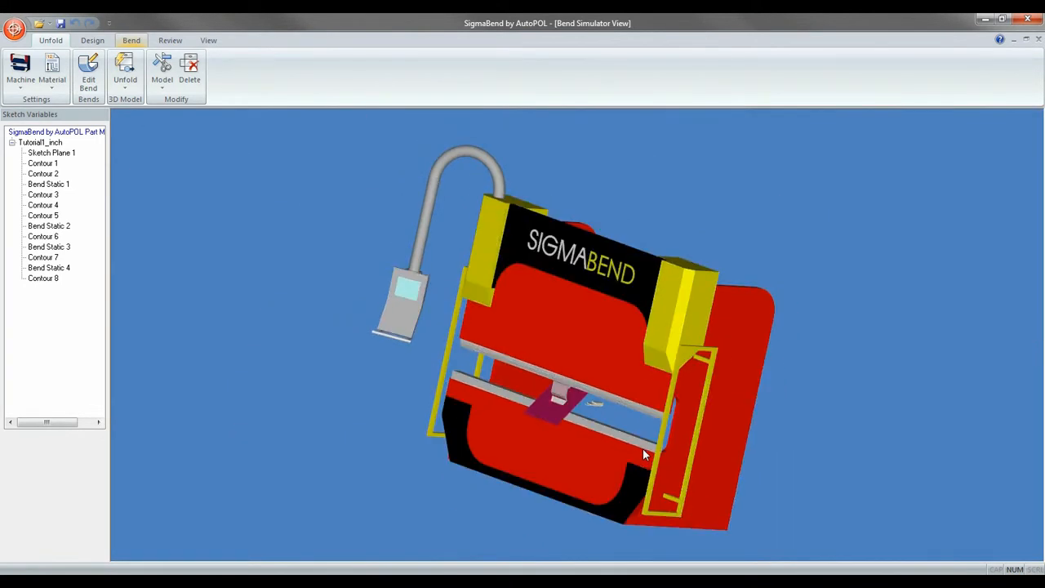
Orbit the press brake into an isometric view from the front.
drag(645, 454, 629, 474)
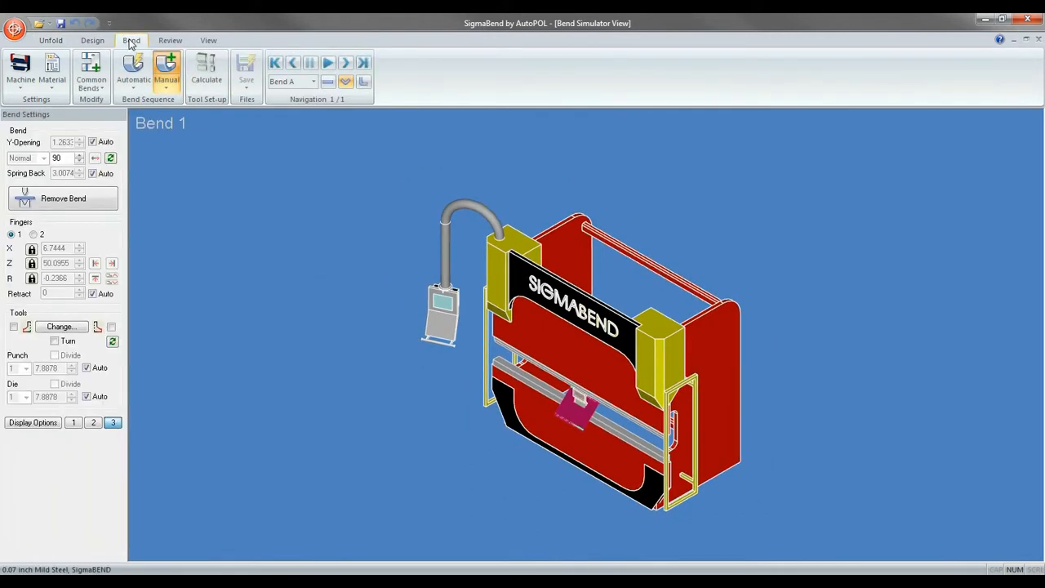
Try display presets 2 and 1, then enable Floor Visible in Display Options.
click(93, 422)
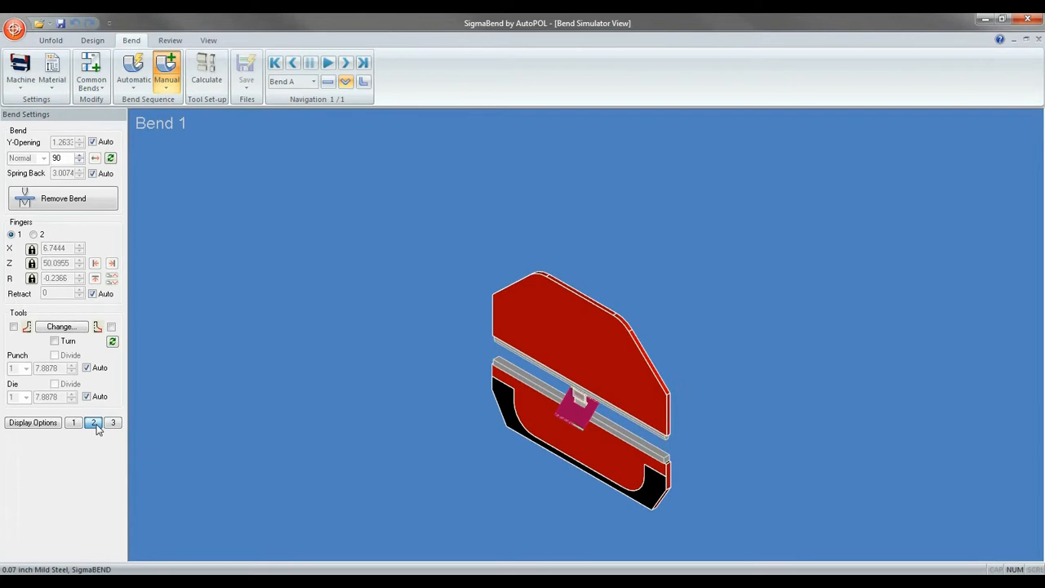
click(74, 422)
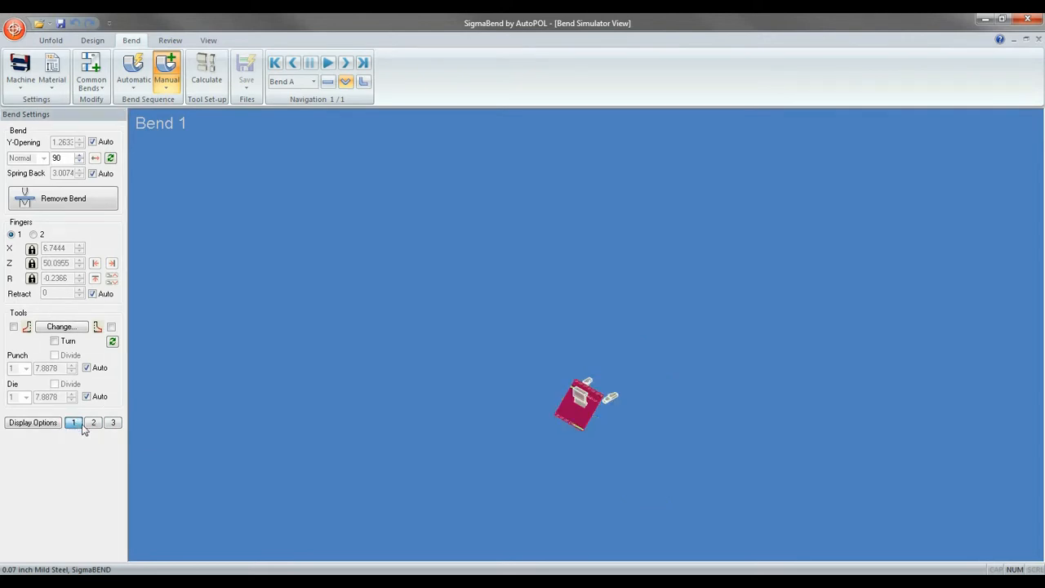
click(32, 422)
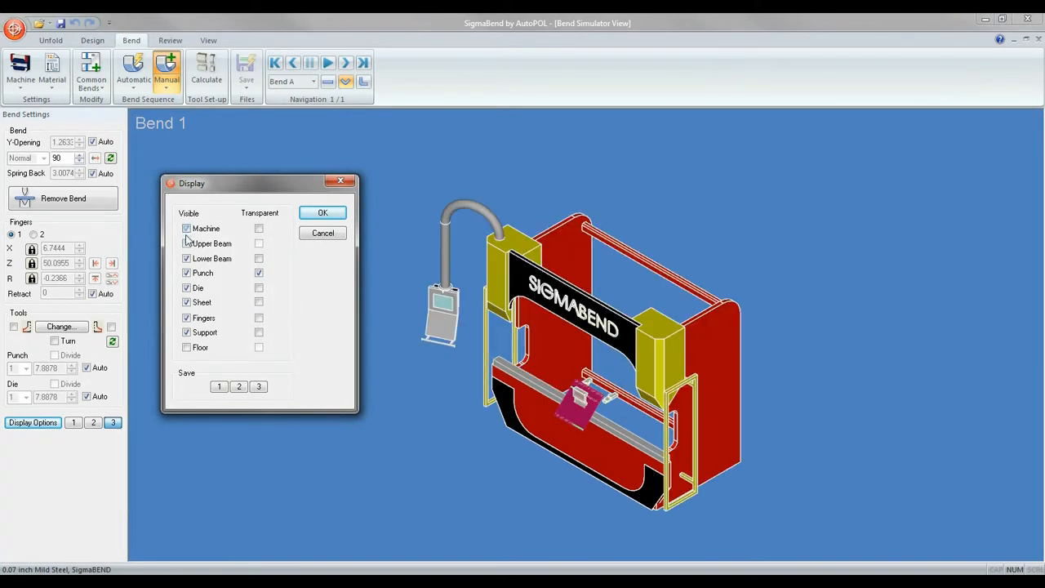
click(186, 244)
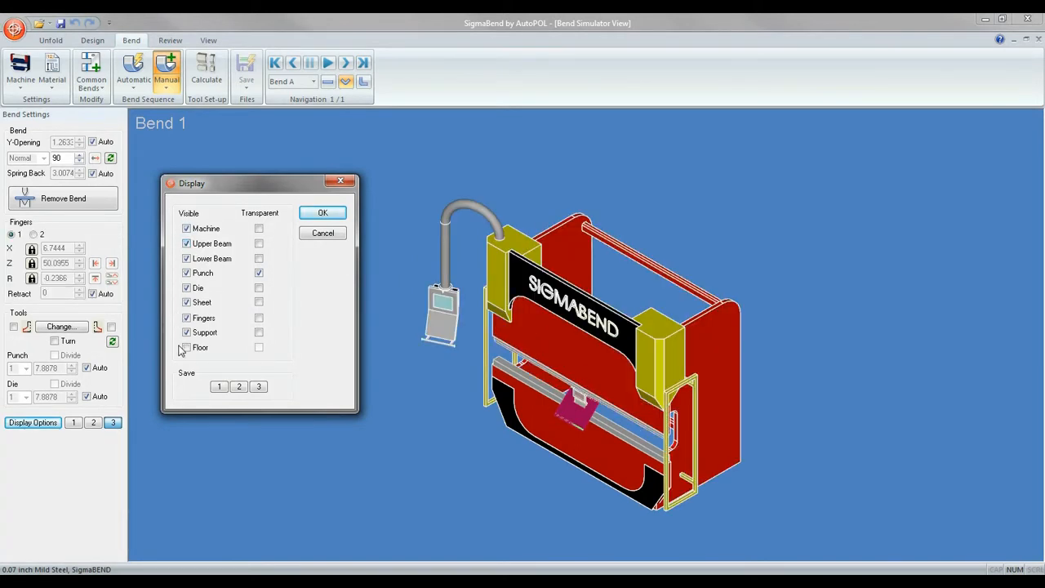
click(258, 346)
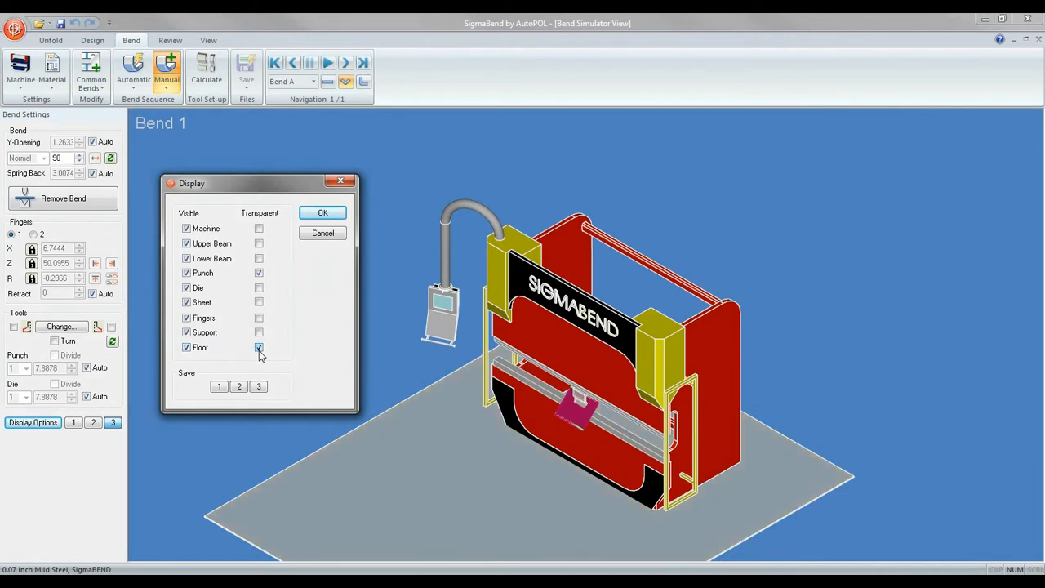
click(258, 346)
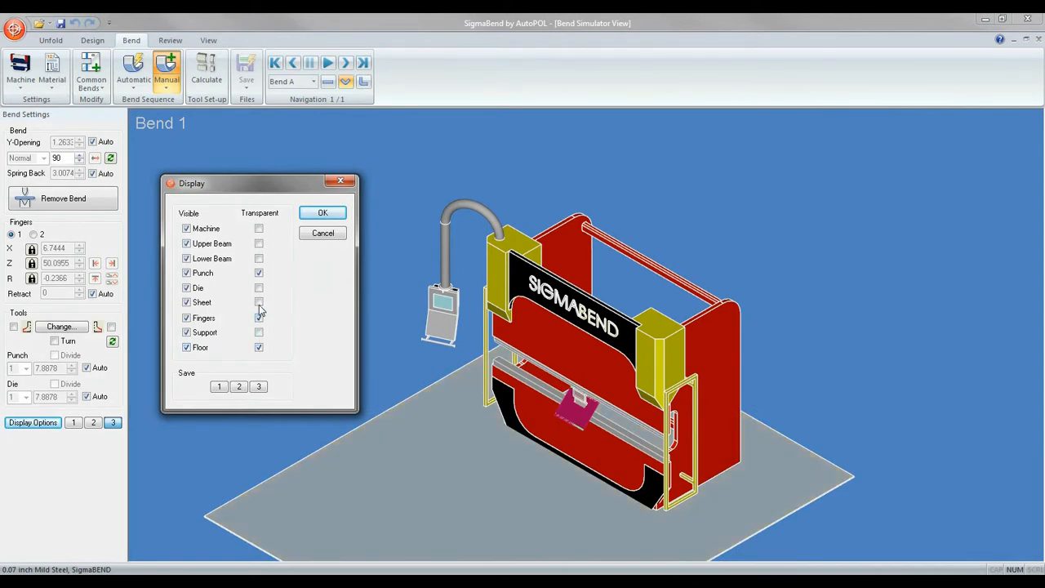